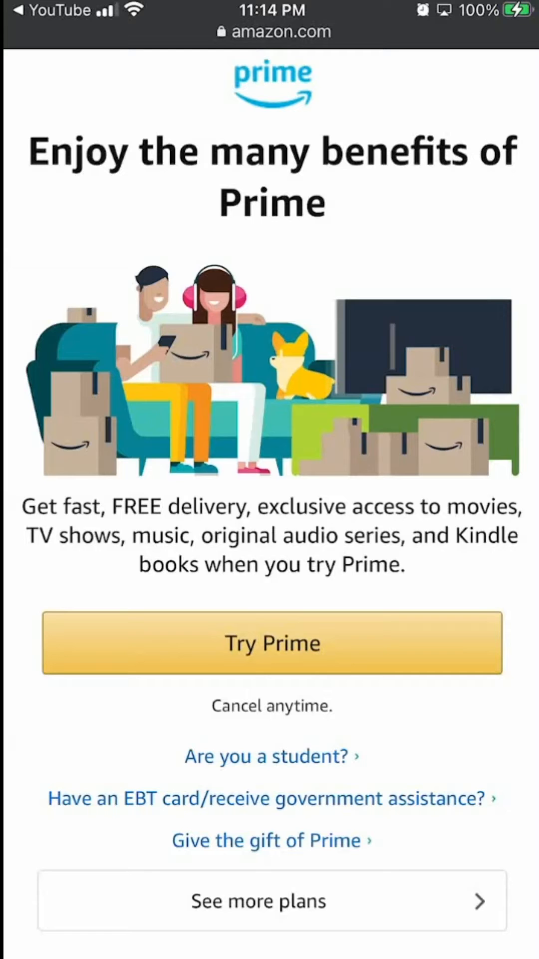
# Launch Zoom from the home screen to its Meet & Chat home view.
pyautogui.click(264, 756)
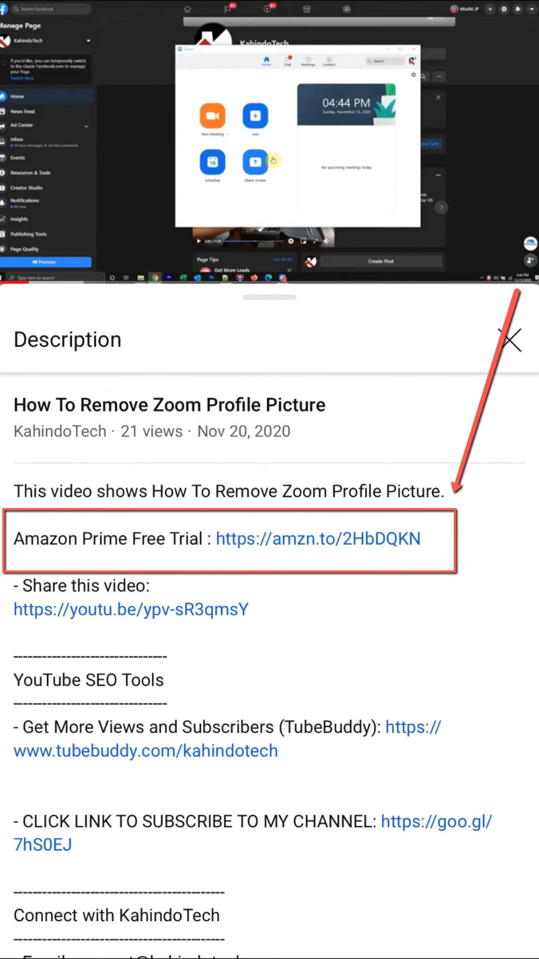
pyautogui.click(320, 538)
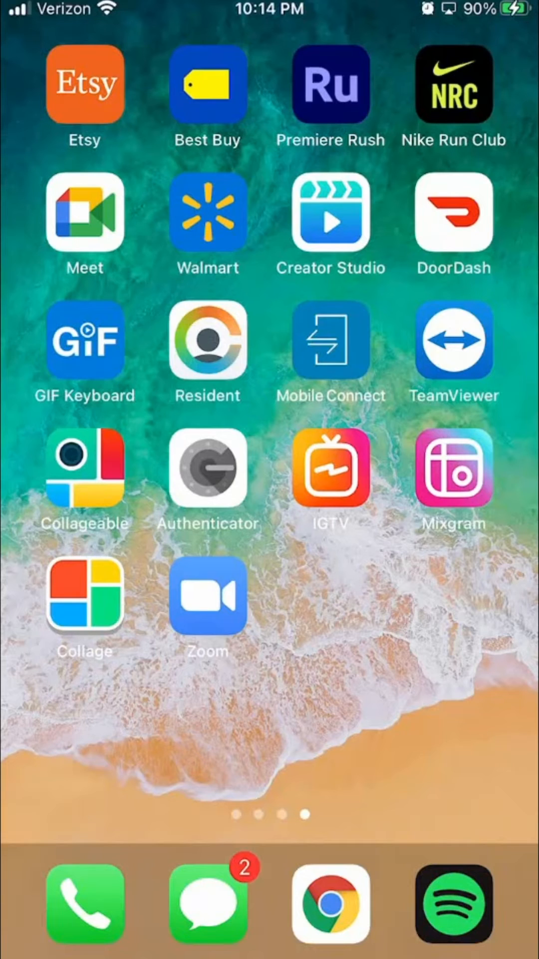
pyautogui.click(205, 601)
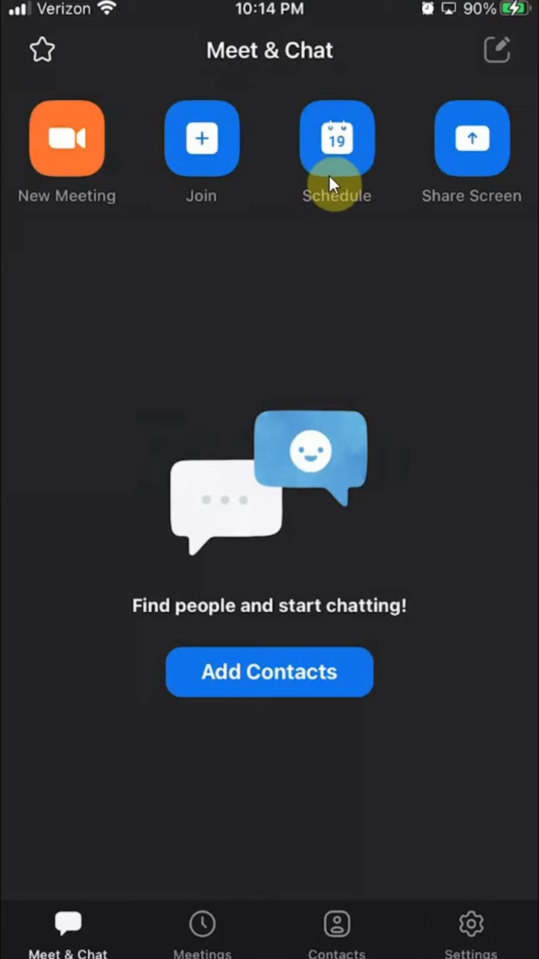
# Schedule a new meeting for today at 11:00 PM with Require Meeting Passcode switched off.
pyautogui.click(337, 138)
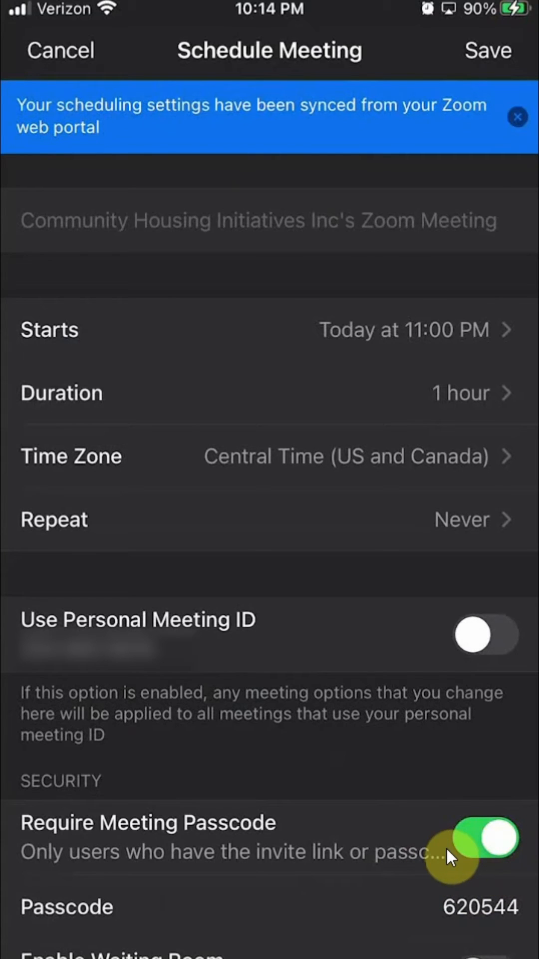
pyautogui.click(485, 841)
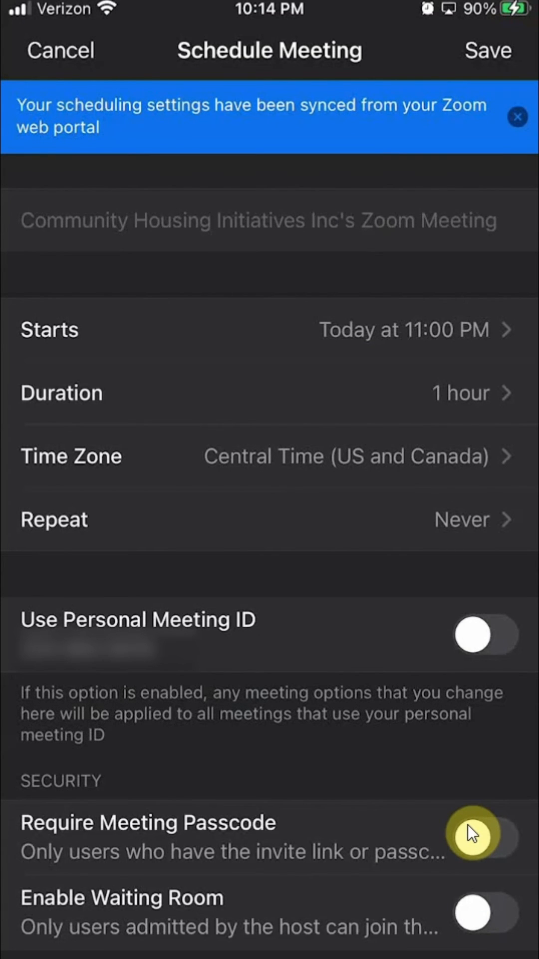
pyautogui.click(474, 837)
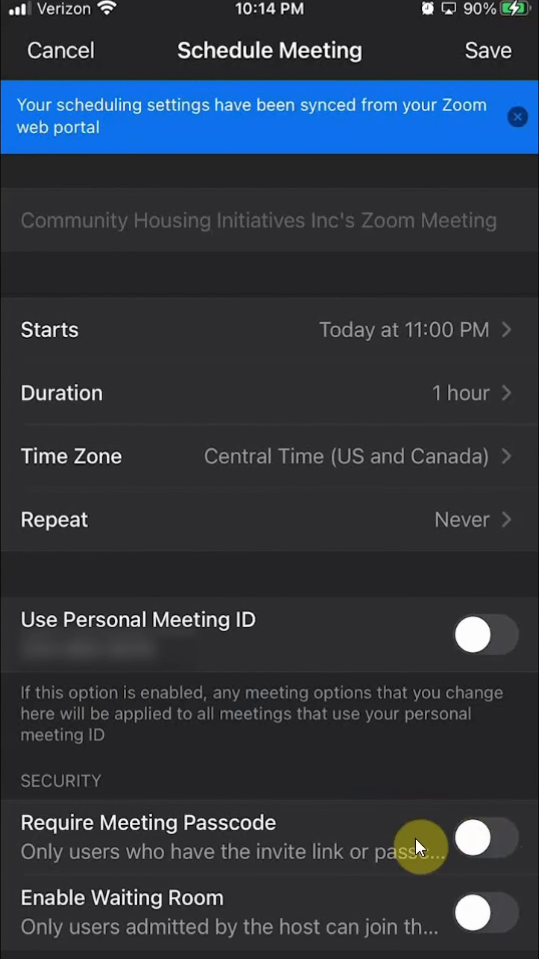
pyautogui.moveTo(468, 942)
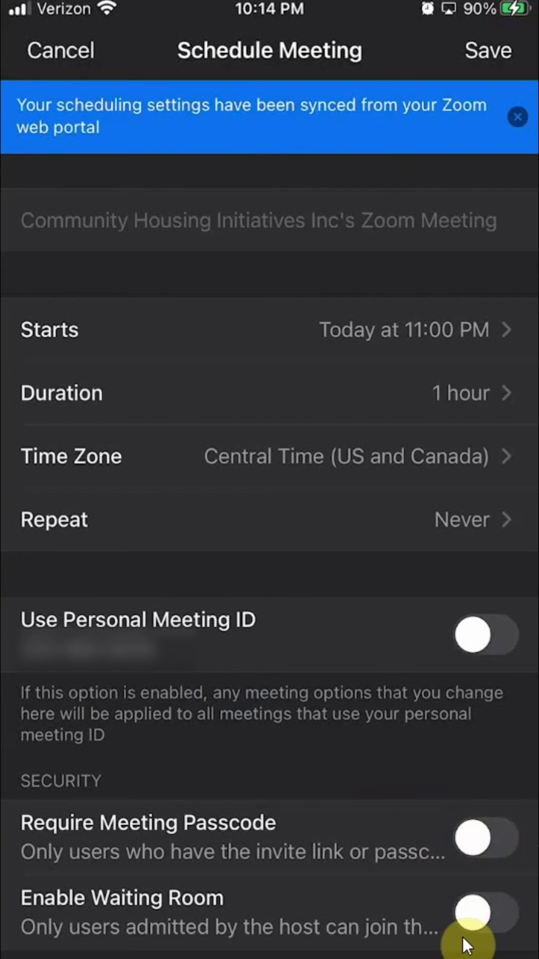